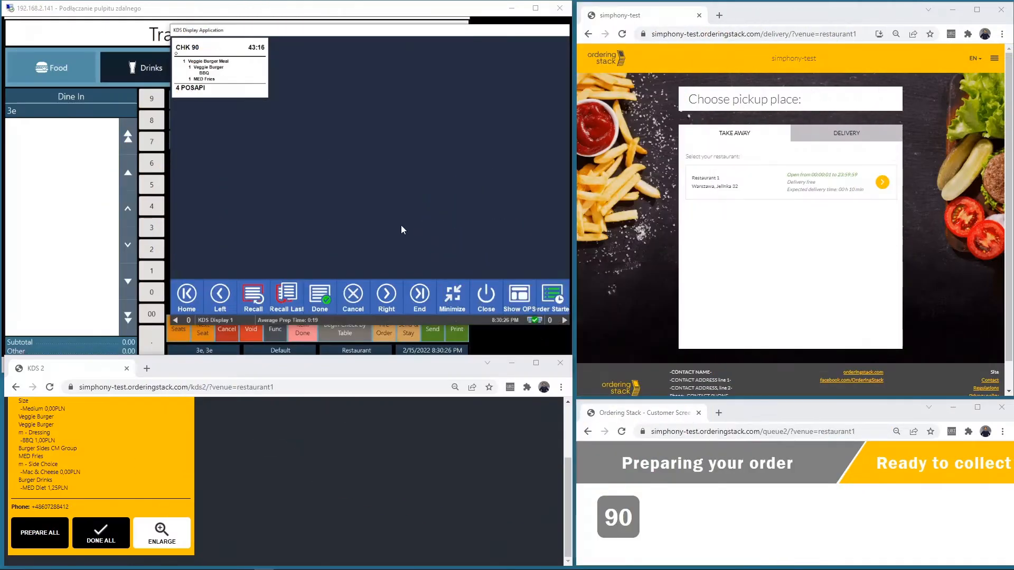
{"action": "mouse_move", "coordinate": [393, 160]}
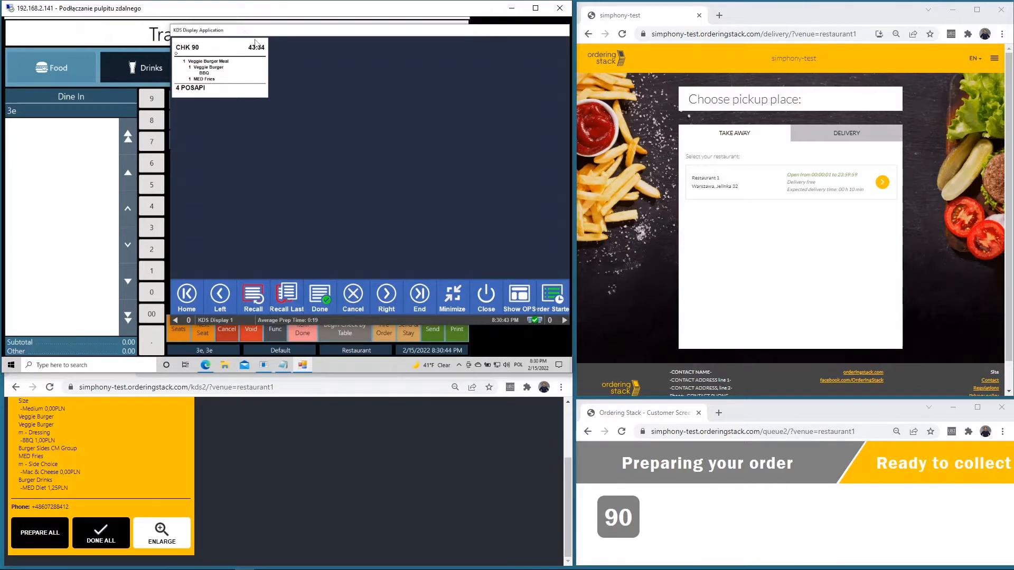
{"action": "mouse_move", "coordinate": [659, 229]}
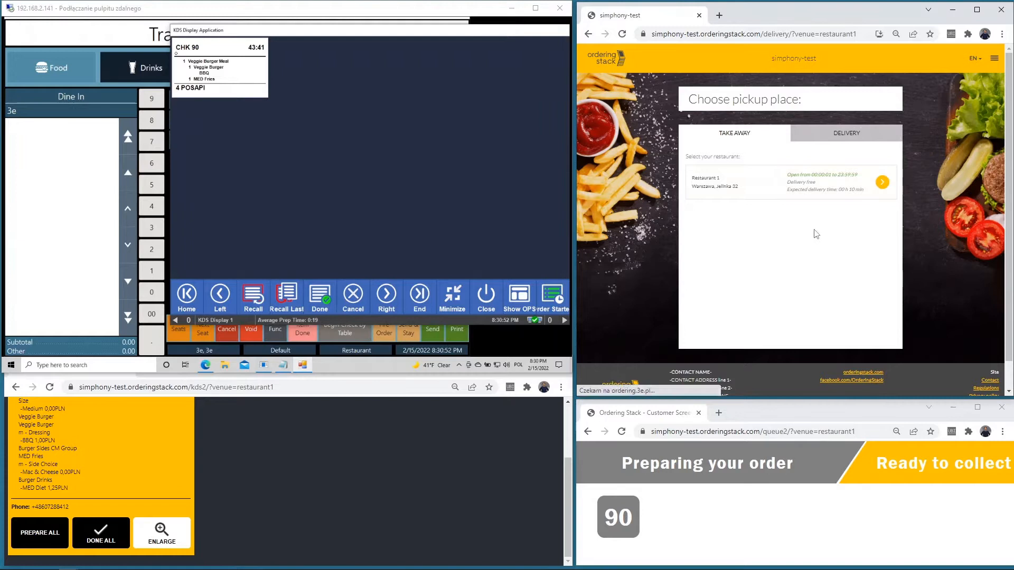
- Pick Restaurant 1 under Take Away to reach its menu
{"action": "left_click", "coordinate": [882, 181]}
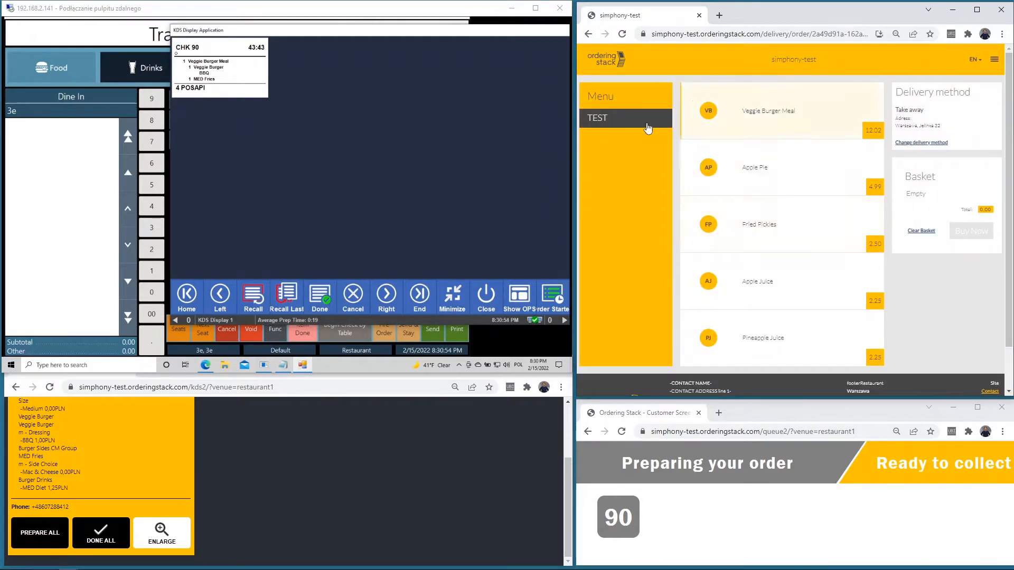
{"action": "mouse_move", "coordinate": [751, 133]}
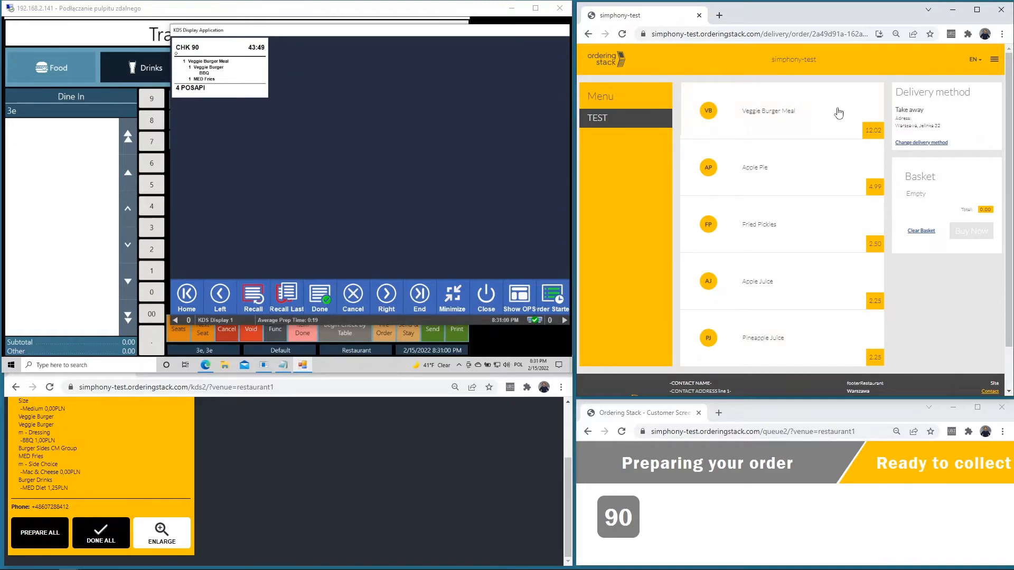
{"action": "mouse_move", "coordinate": [797, 292]}
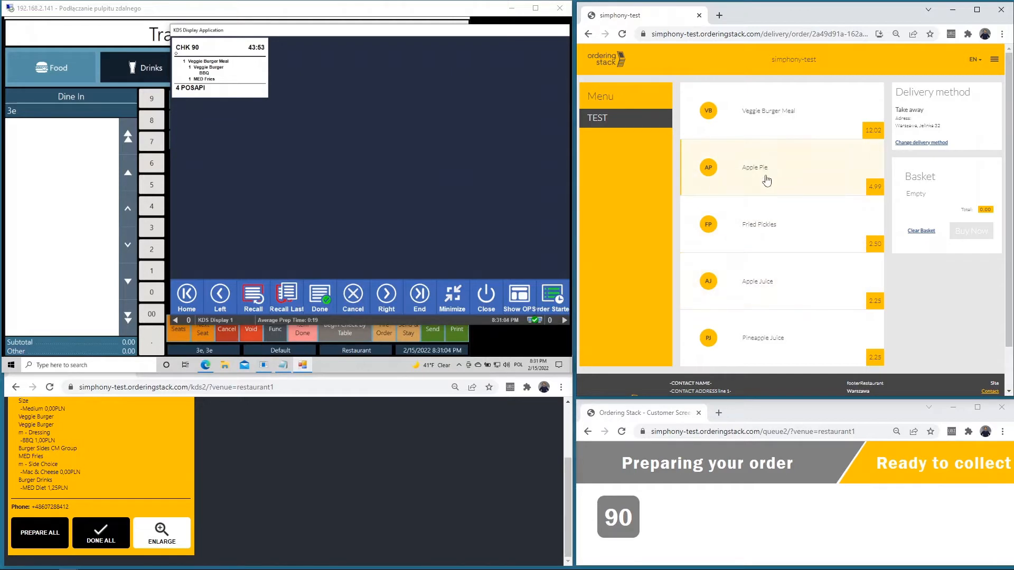
{"action": "mouse_move", "coordinate": [802, 186]}
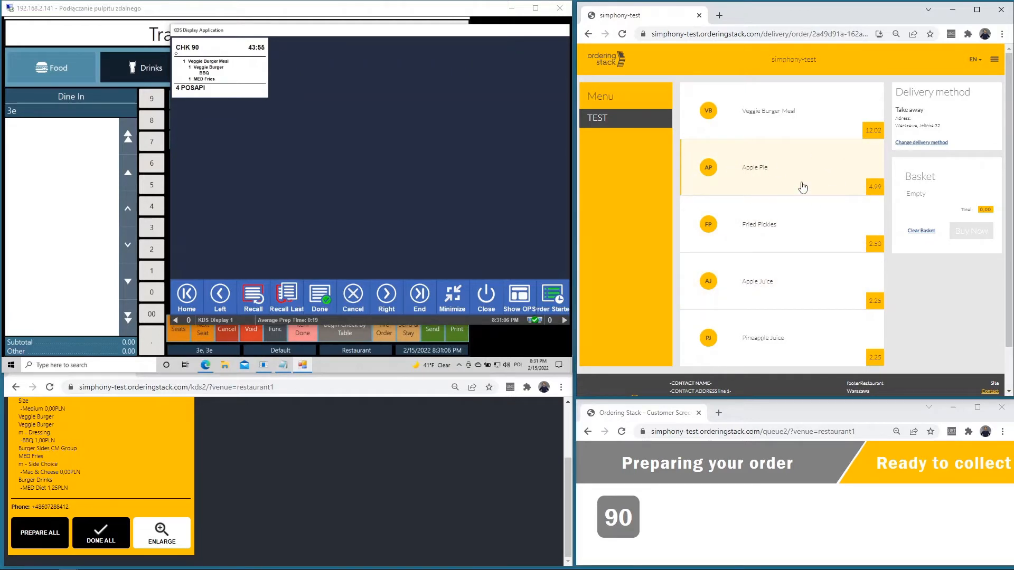
{"action": "mouse_move", "coordinate": [747, 135]}
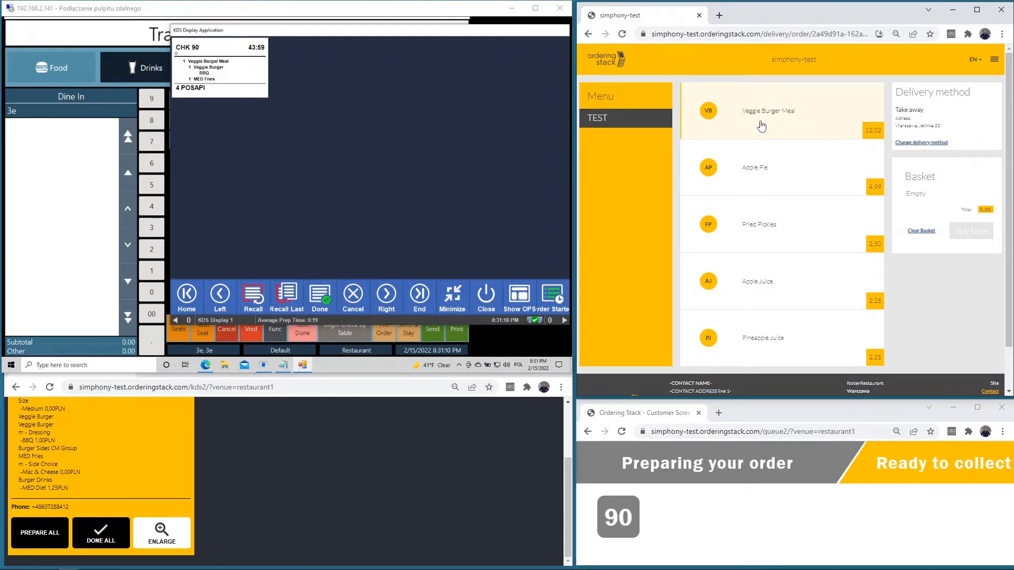
- Customize the Veggie Burger Meal with BBQ dressing, onion rings and lemonade
{"action": "left_click", "coordinate": [761, 126]}
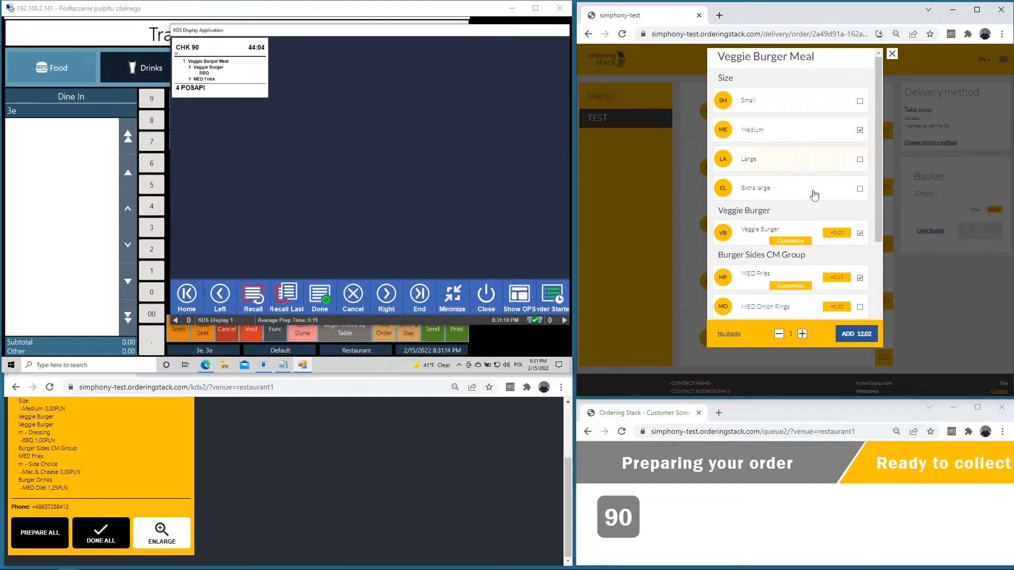
{"action": "scroll", "scroll_direction": "down", "scroll_amount": 3}
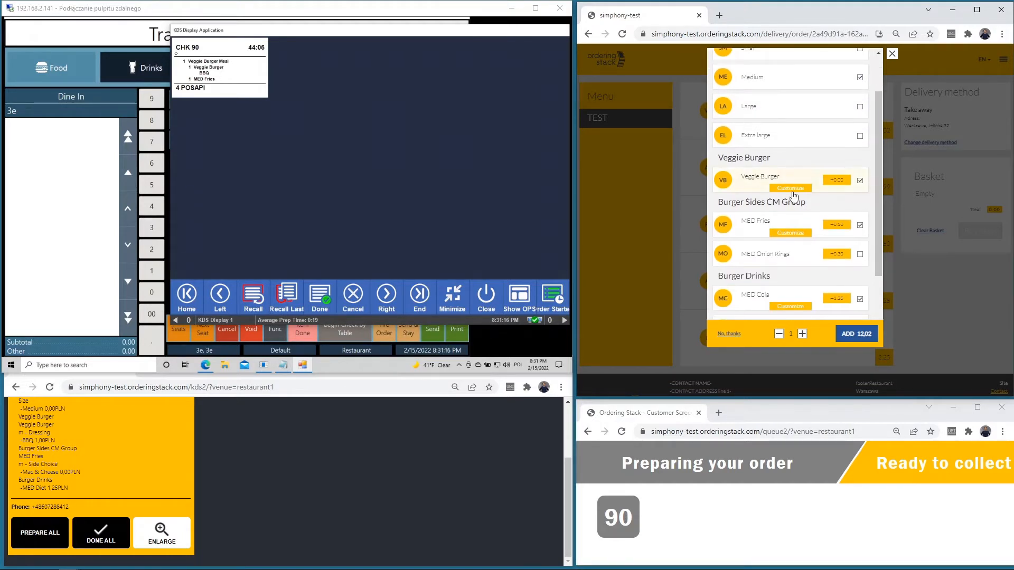
{"action": "scroll", "scroll_direction": "down", "scroll_amount": 3}
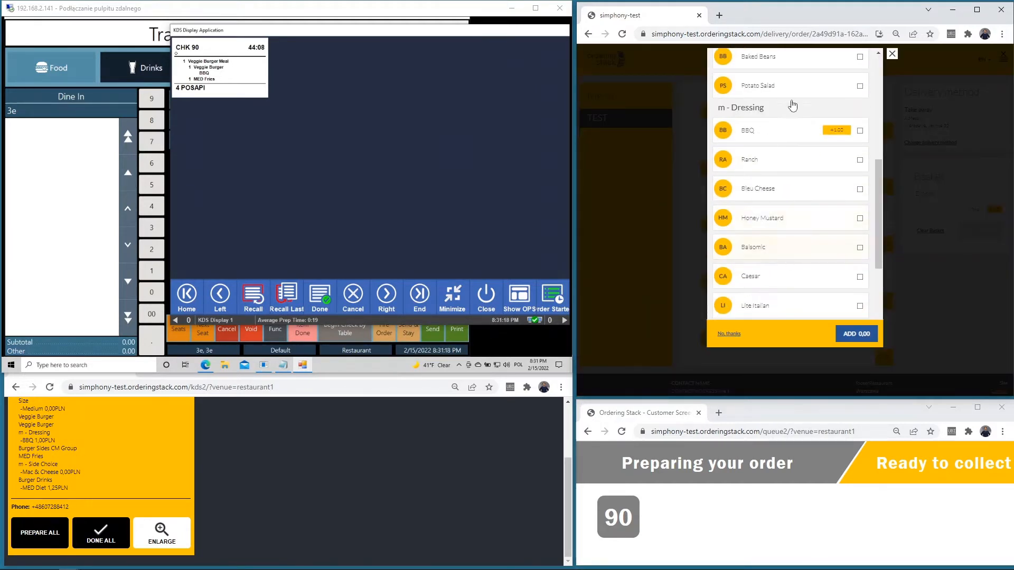
{"action": "left_click", "coordinate": [859, 130]}
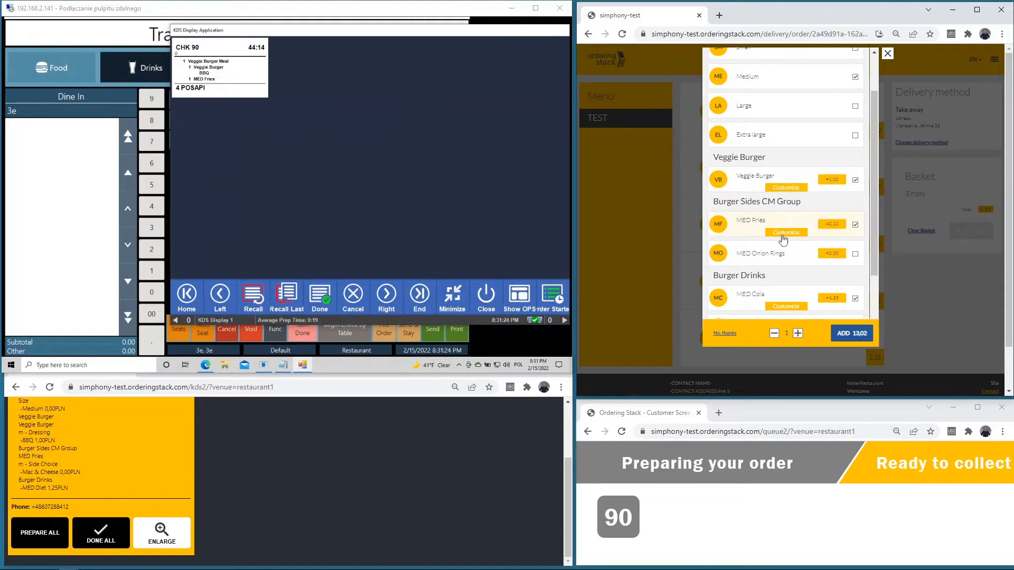
{"action": "left_click", "coordinate": [785, 265]}
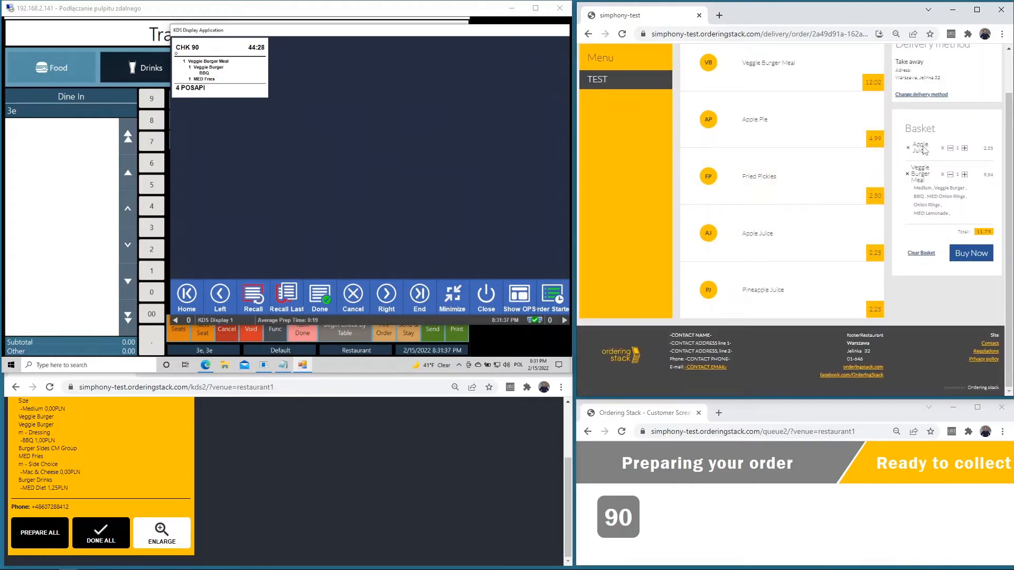
- Check out the basket to the 11.79 EUR order summary and proceed toward payment
{"action": "left_click", "coordinate": [971, 252]}
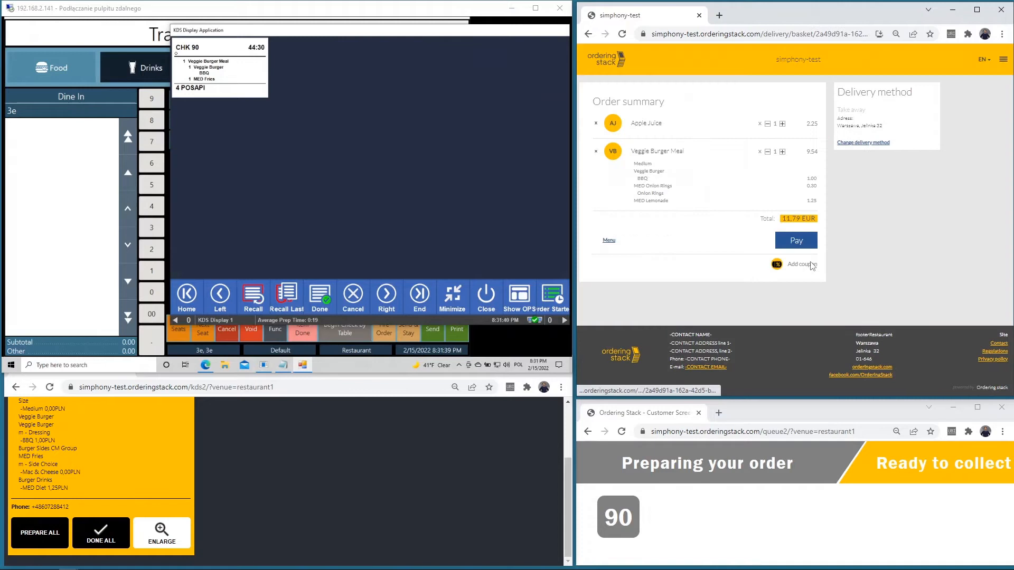
{"action": "left_click", "coordinate": [797, 240]}
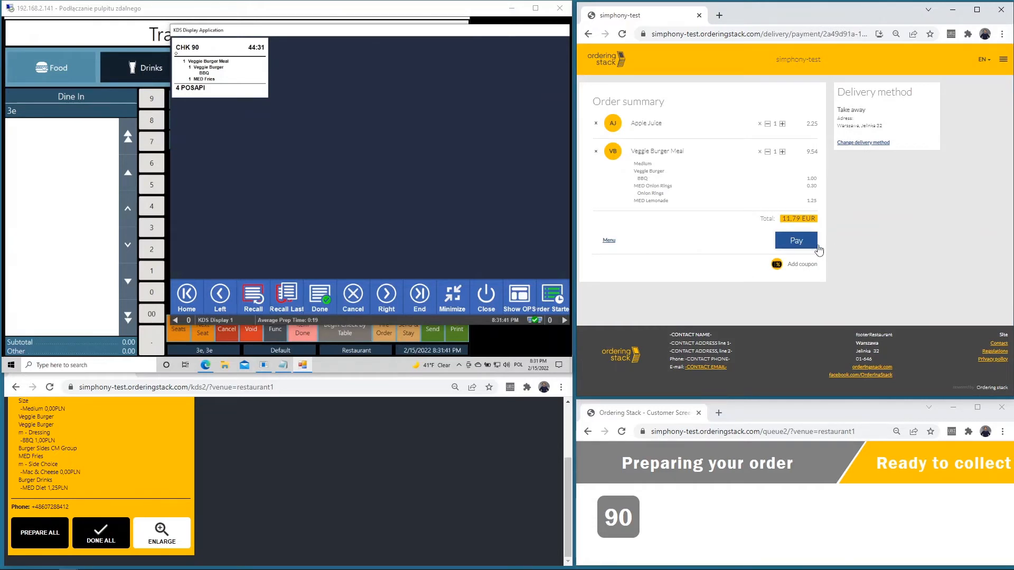
- Select Payment in cash on pickup and place the 11.79 EUR order
{"action": "left_click", "coordinate": [797, 240]}
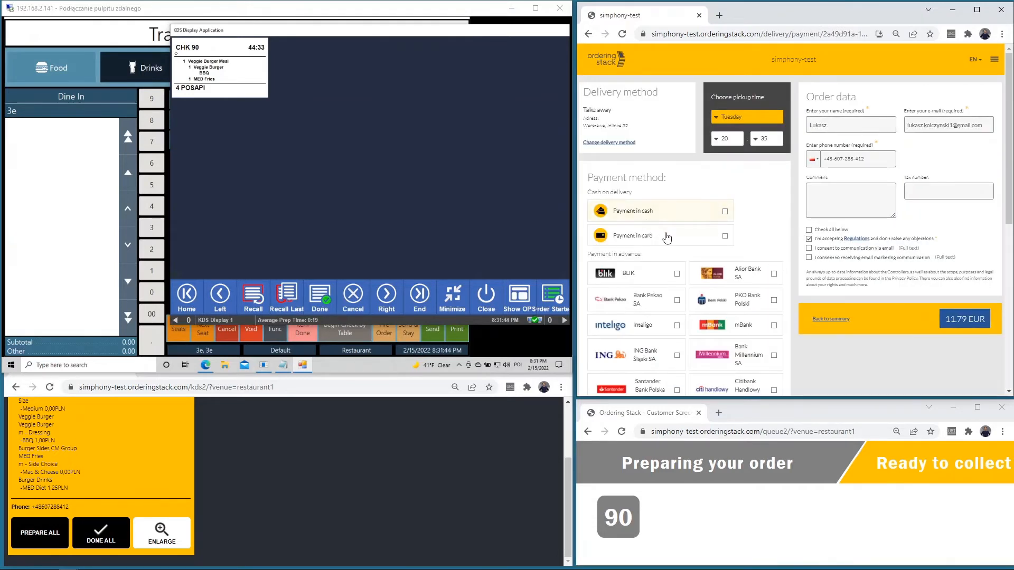
{"action": "left_click", "coordinate": [660, 211]}
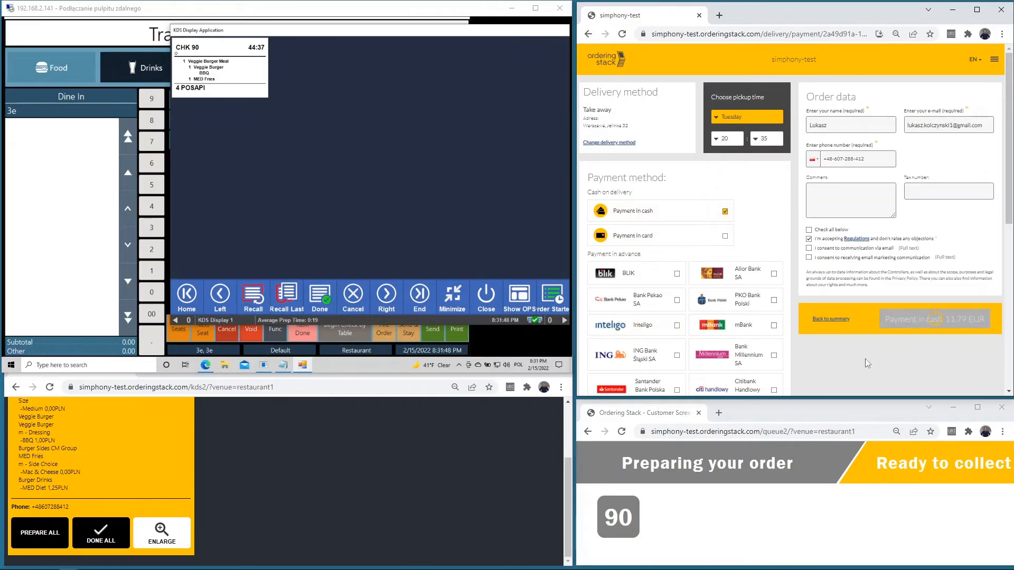
{"action": "left_click", "coordinate": [934, 317]}
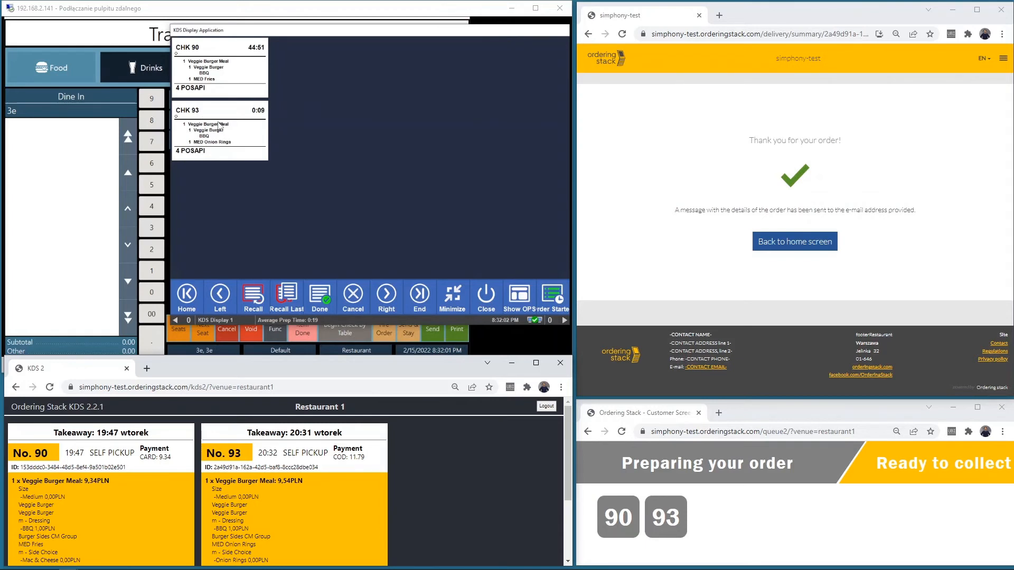
{"action": "mouse_move", "coordinate": [365, 211]}
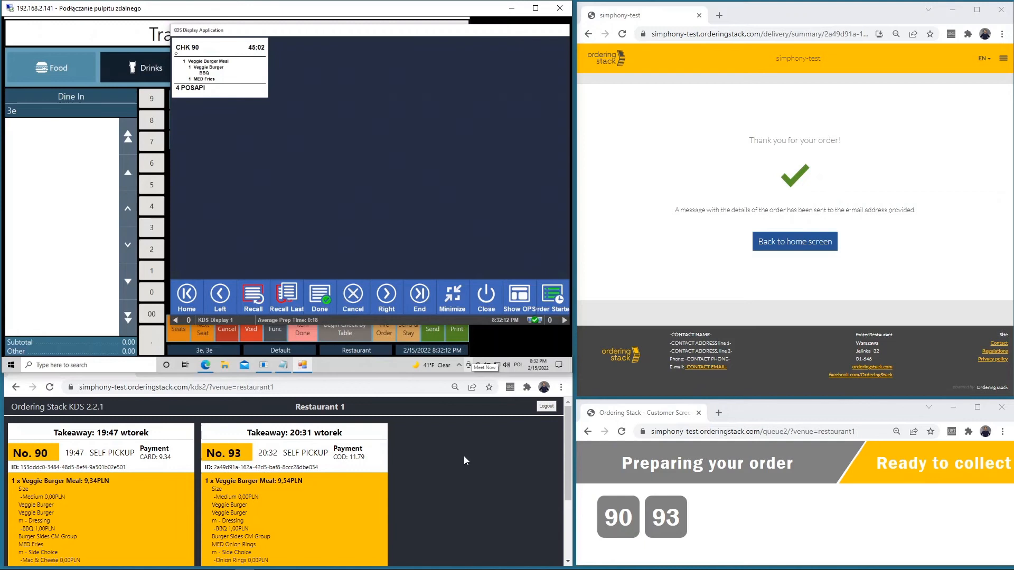
{"action": "mouse_move", "coordinate": [626, 481]}
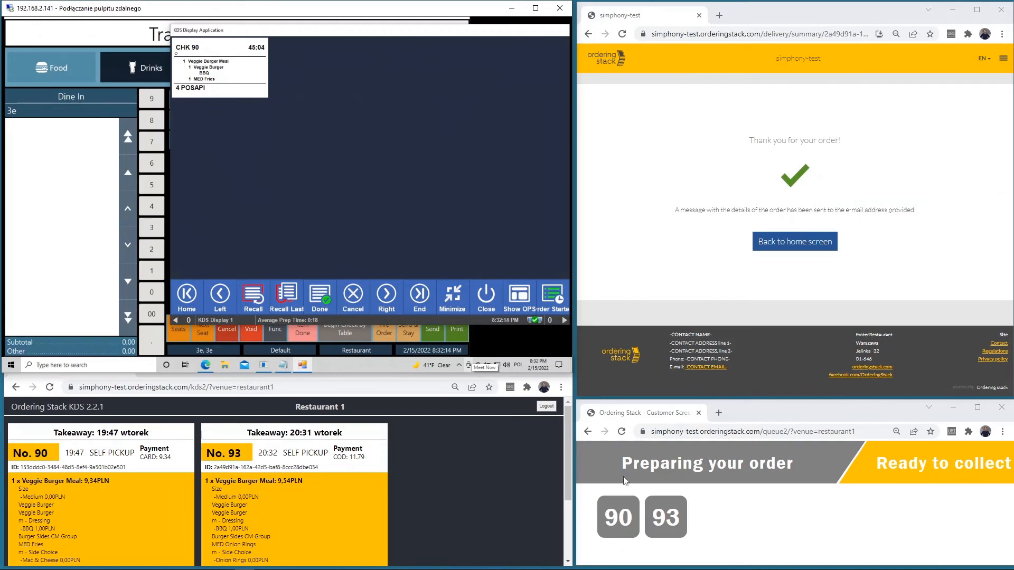